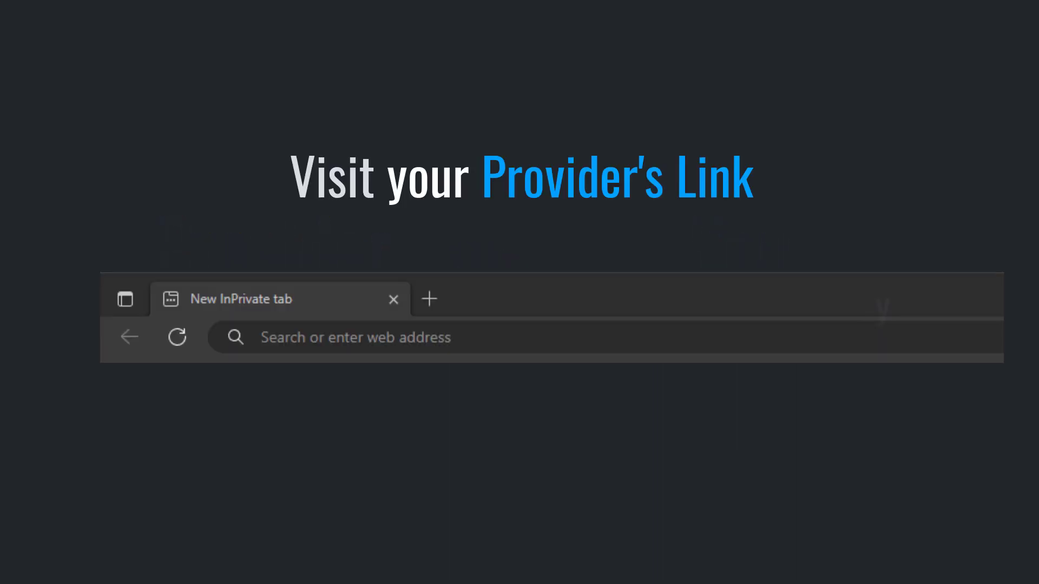
Step: Navigate to the provider's trade-copier.com URL for the tutorialonly subscription
{"action": "left_click", "coordinate": [365, 336]}
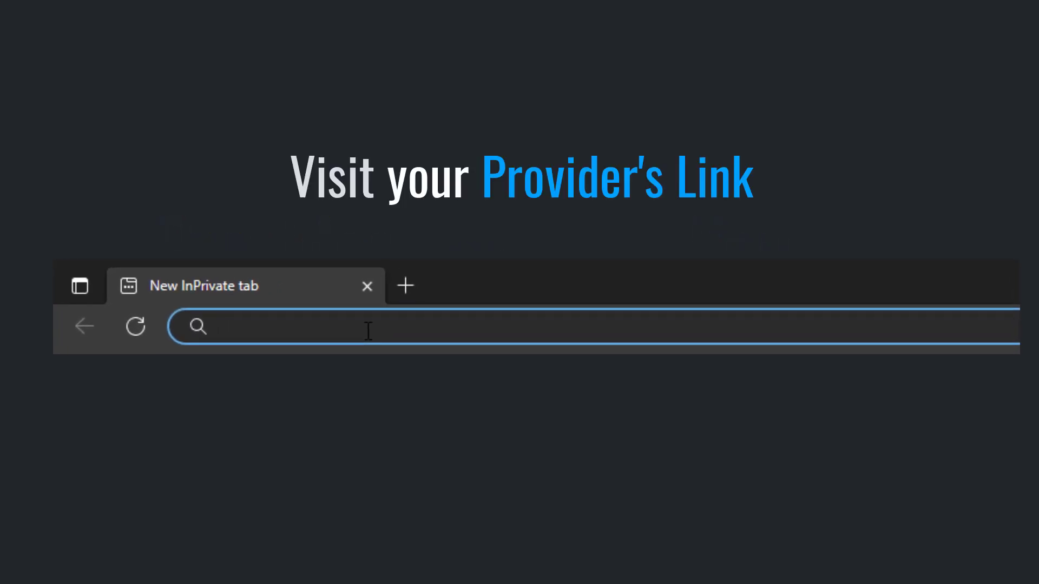
{"action": "type", "text": "https://www.trade-copier.com/index.php/provider-tutorialonly"}
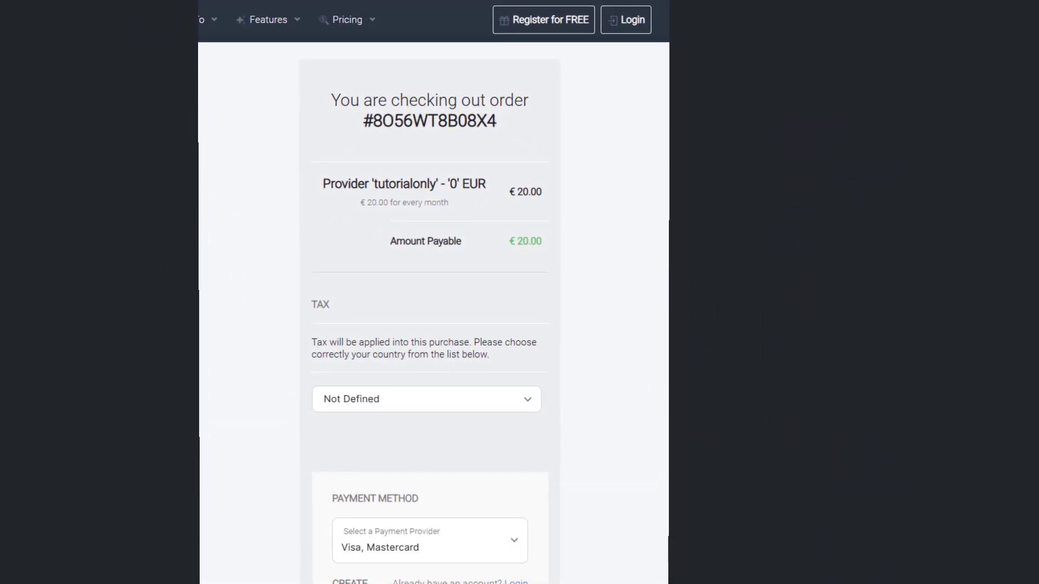
Step: Choose Switzerland as the tax country
{"action": "left_click", "coordinate": [426, 400]}
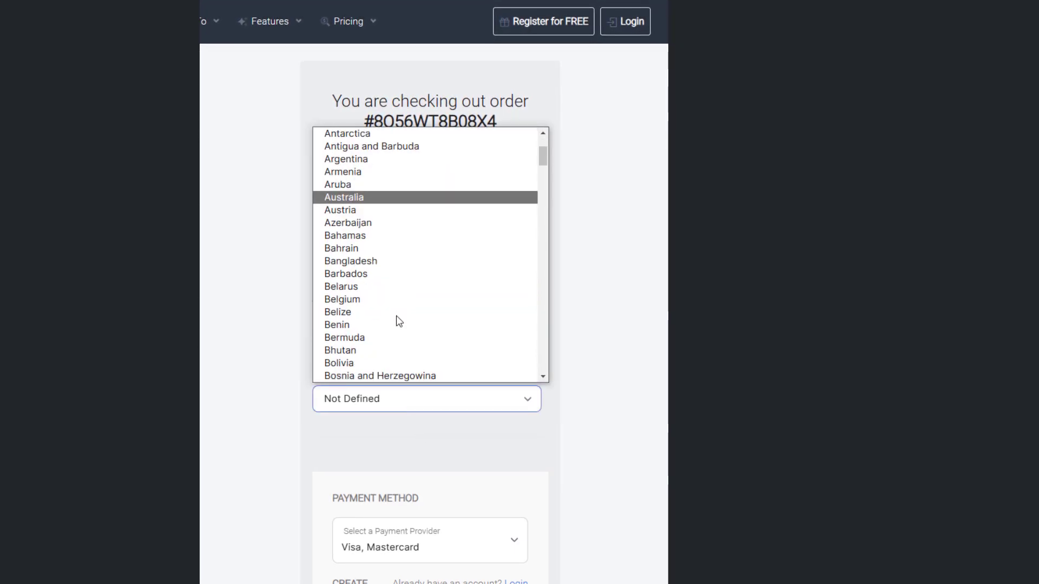
{"action": "scroll", "scroll_direction": "down", "scroll_amount": 3}
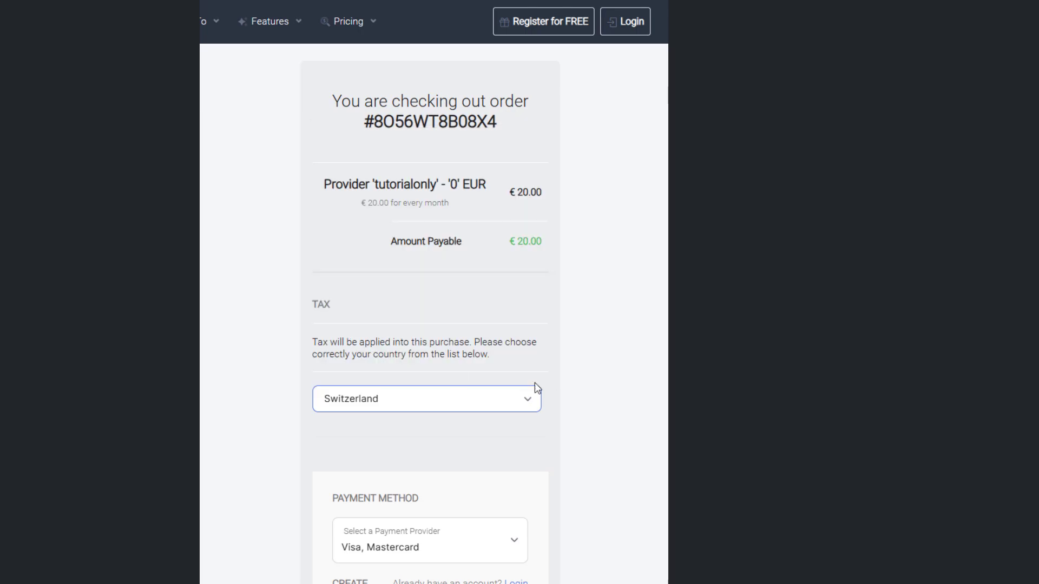
{"action": "left_click", "coordinate": [430, 388]}
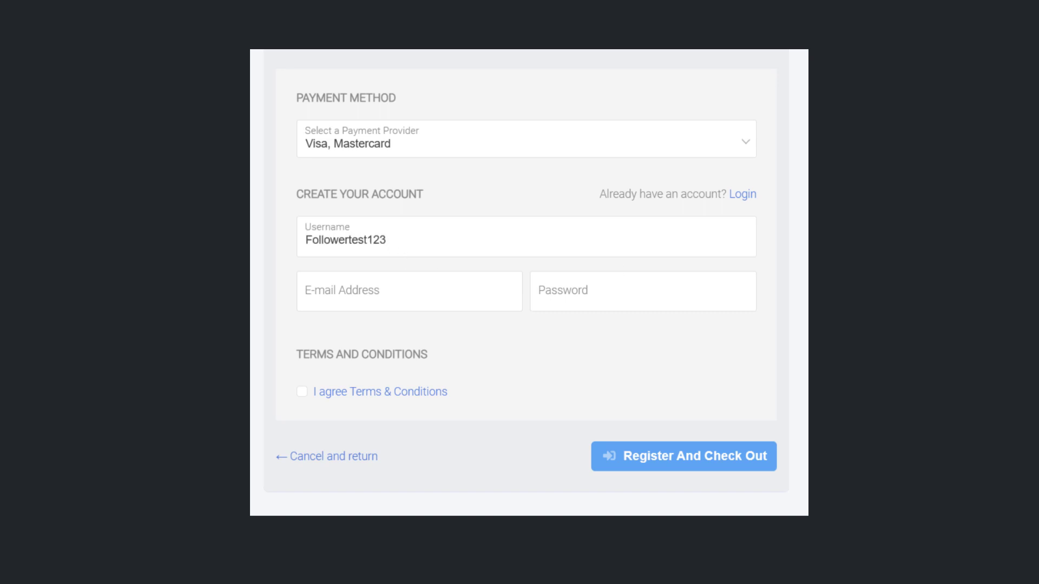
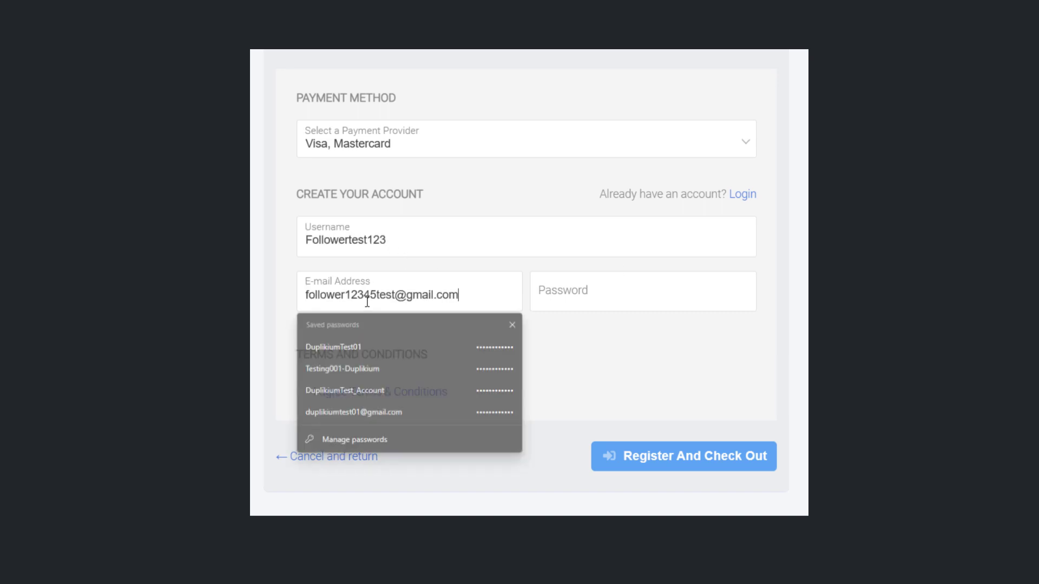
{"action": "left_click", "coordinate": [641, 291]}
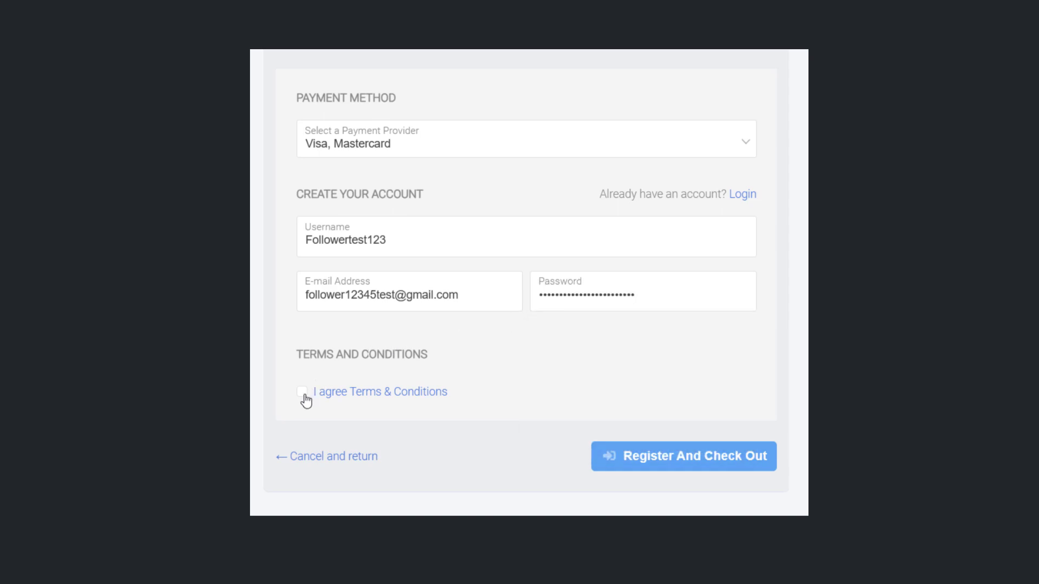
{"action": "left_click", "coordinate": [302, 392]}
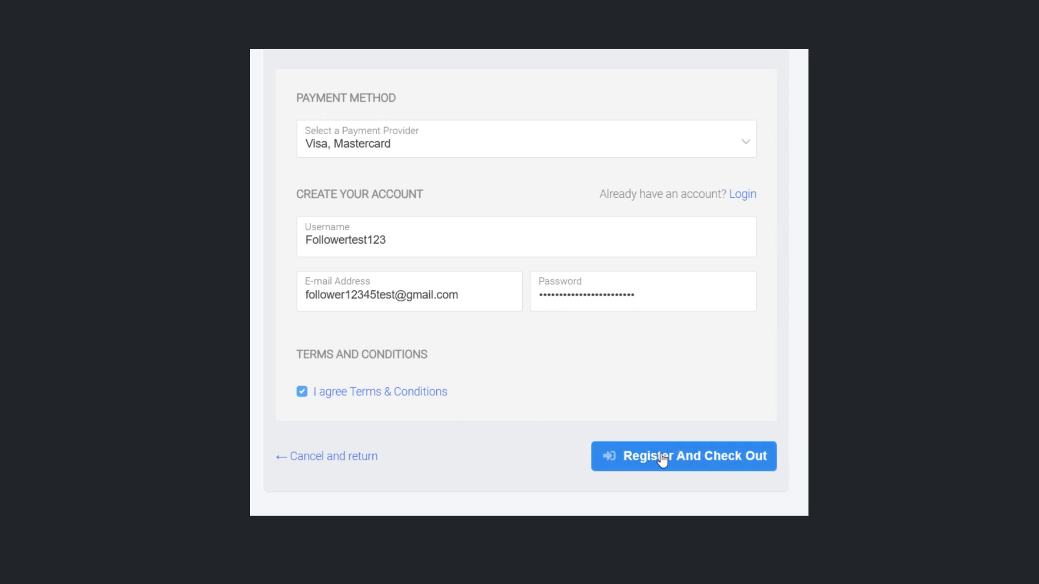
{"action": "left_click", "coordinate": [683, 455]}
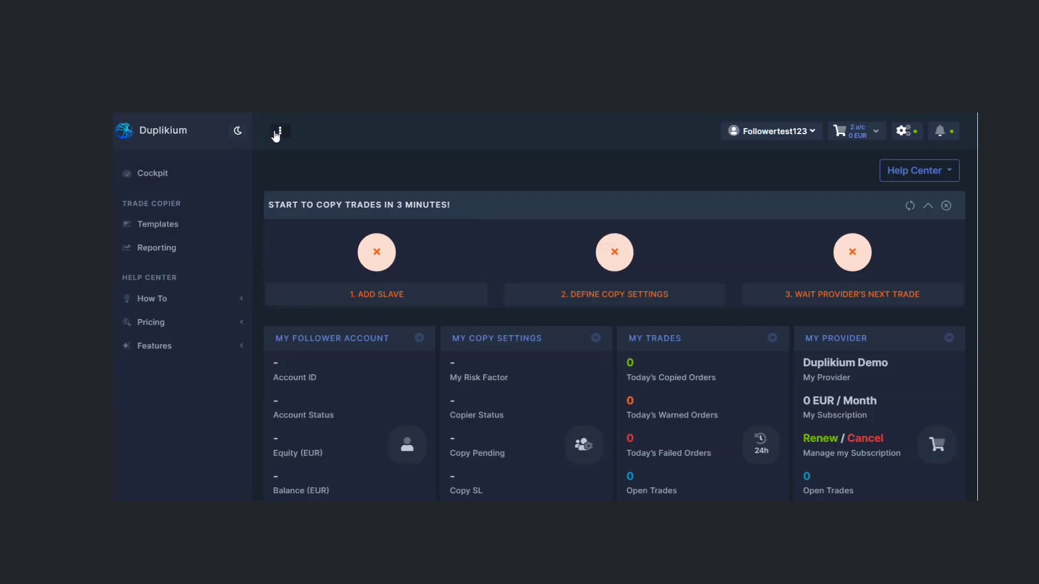
Step: Collapse the sidebar to widen the cockpit before adding a slave
{"action": "left_click", "coordinate": [279, 131]}
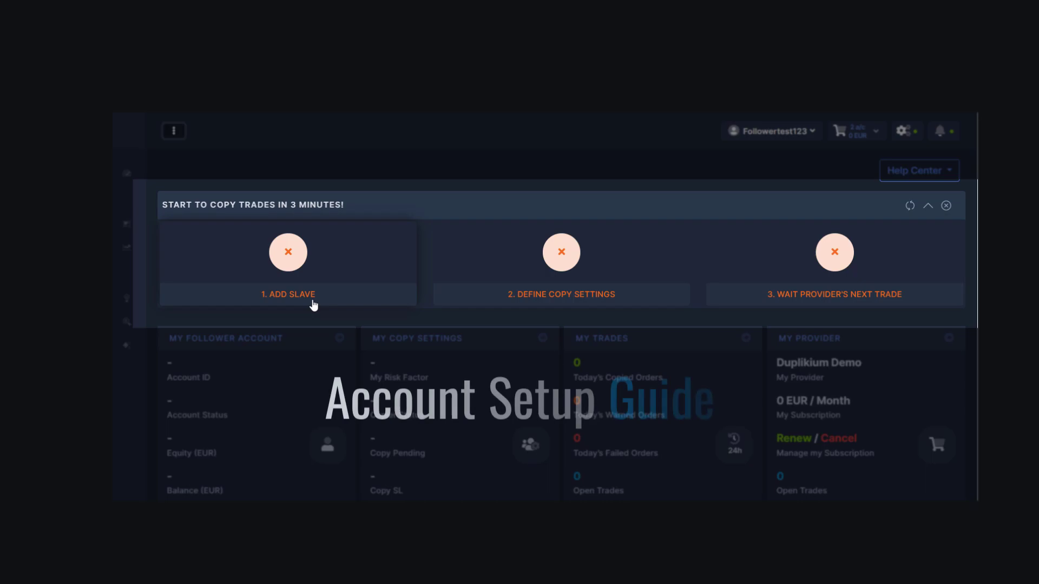
{"action": "mouse_move", "coordinate": [621, 305]}
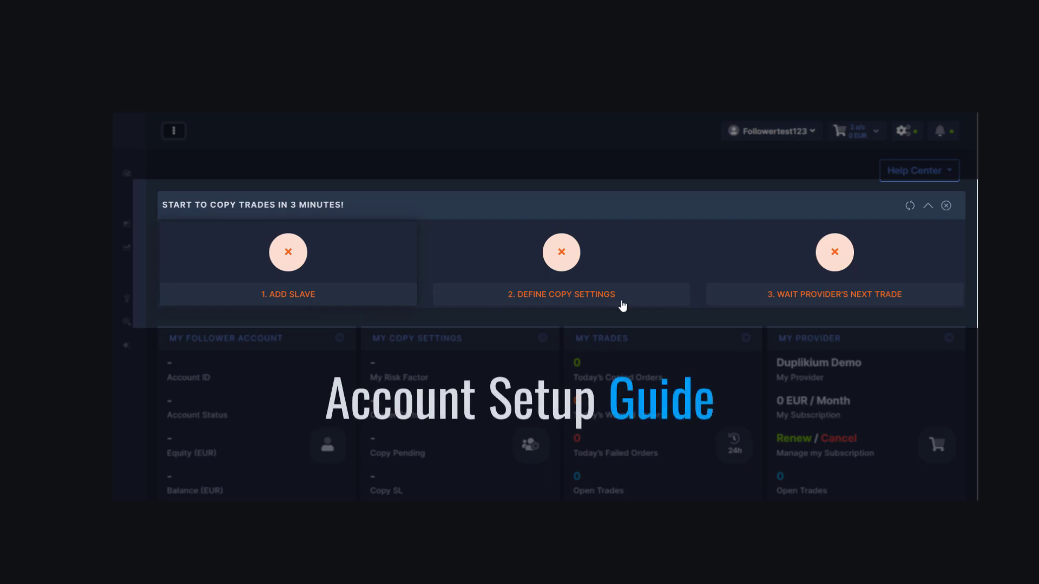
{"action": "mouse_move", "coordinate": [326, 316]}
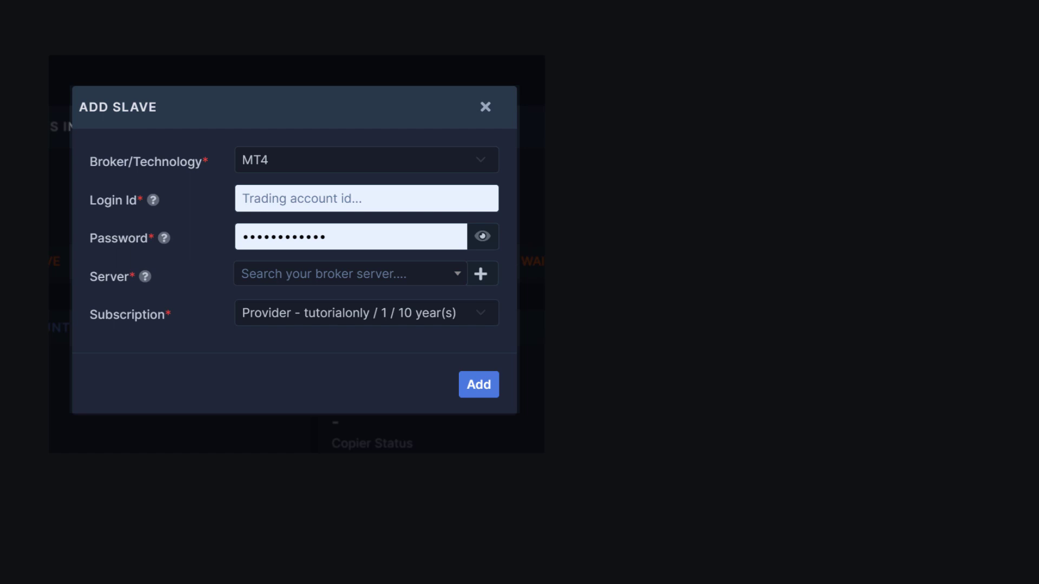
Step: Select MT5 as broker technology and enter the trading account login and password
{"action": "left_click", "coordinate": [365, 160]}
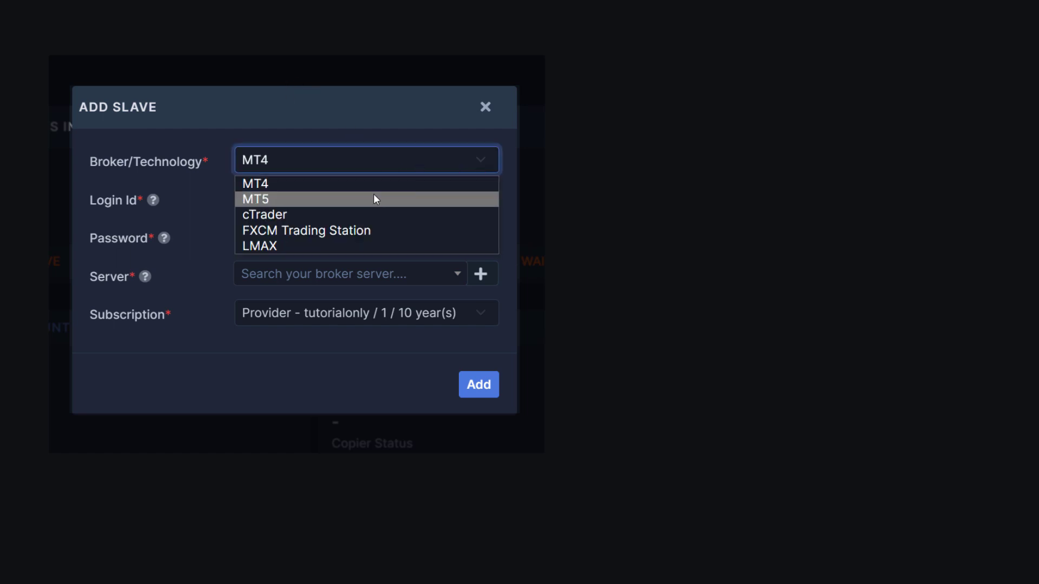
{"action": "mouse_move", "coordinate": [368, 211]}
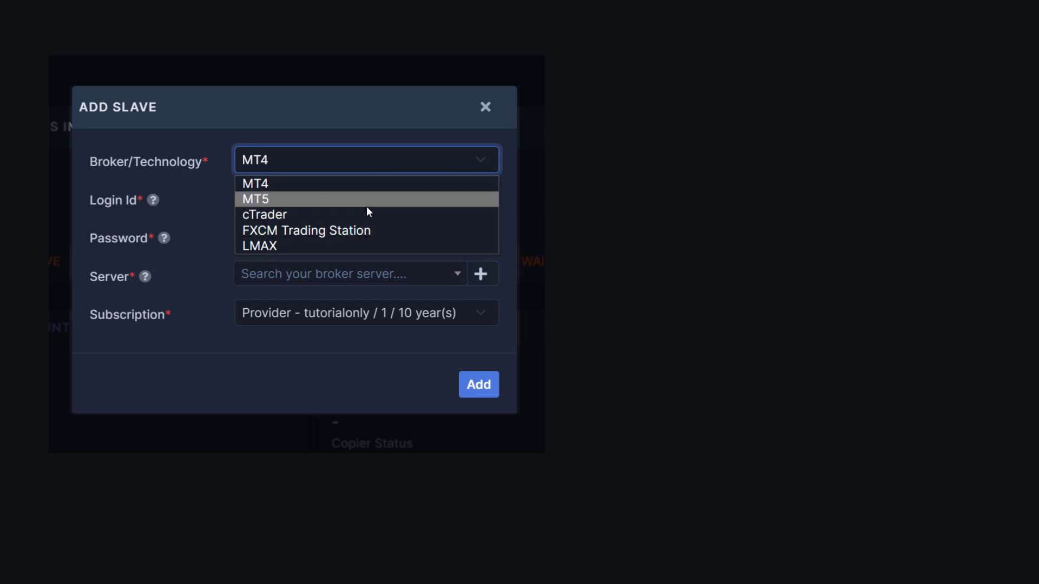
{"action": "left_click", "coordinate": [254, 199]}
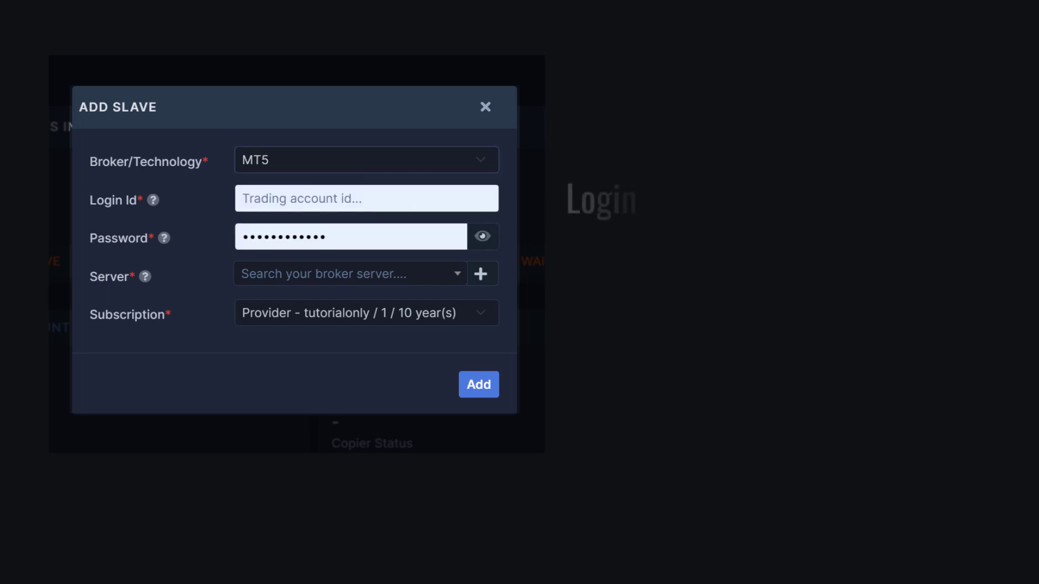
{"action": "left_click", "coordinate": [365, 198]}
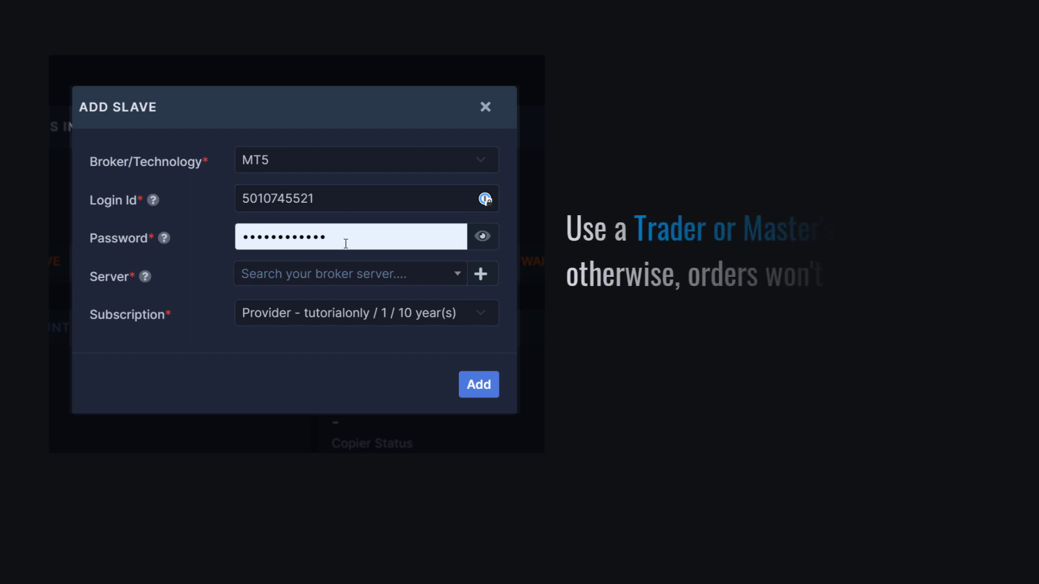
{"action": "left_click", "coordinate": [350, 237]}
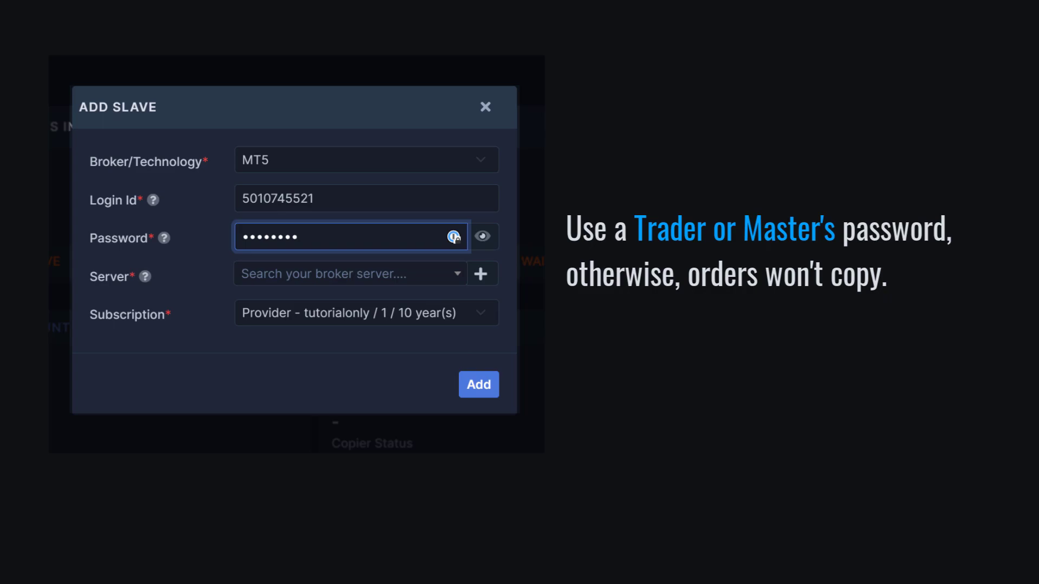
Step: Pick the MetaQuotes-Demo server and tutorialonly subscription, then add the slave
{"action": "left_click", "coordinate": [350, 274]}
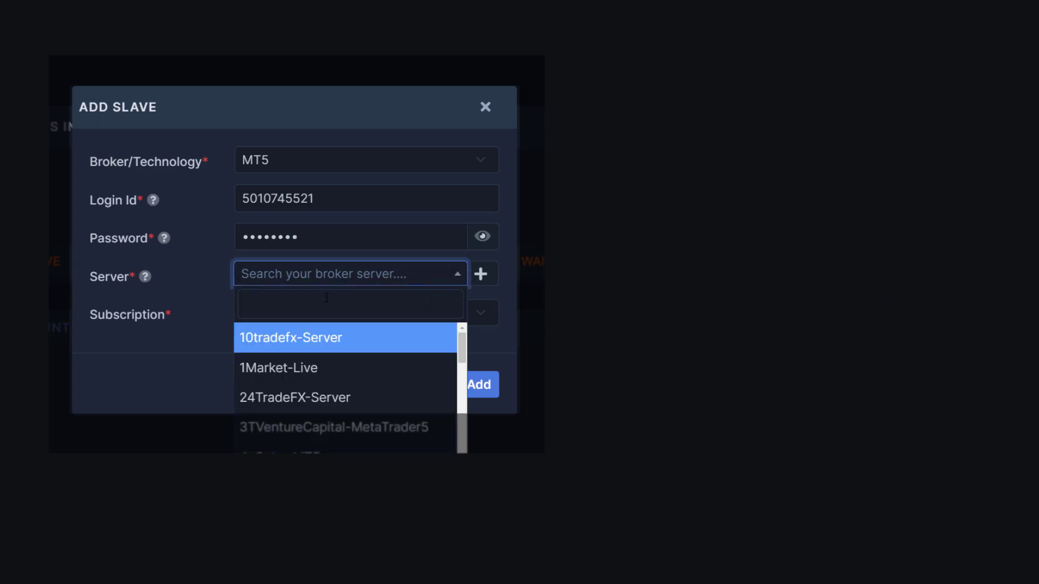
{"action": "type", "text": "meta"}
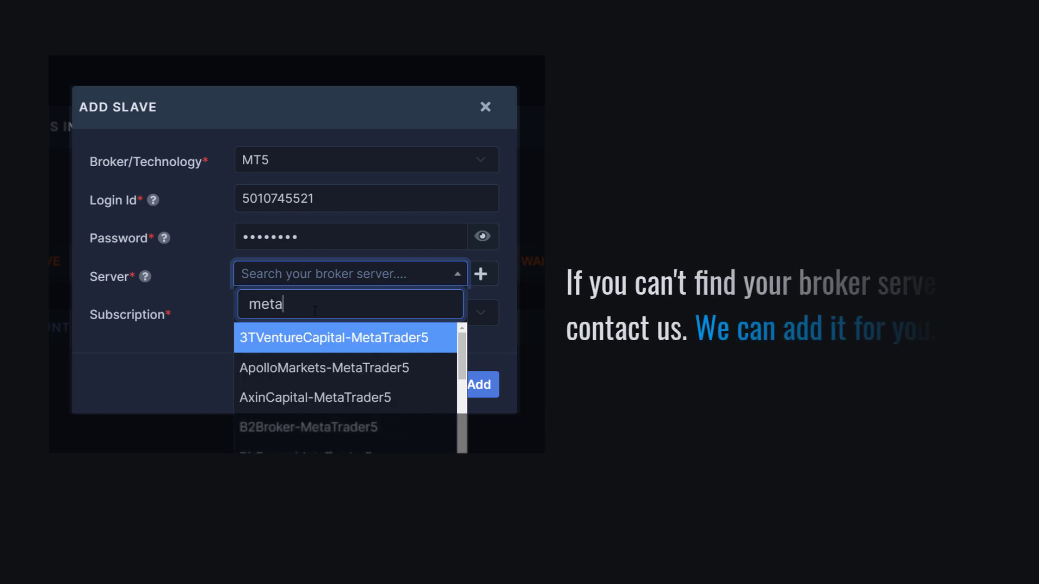
{"action": "type", "text": "qu"}
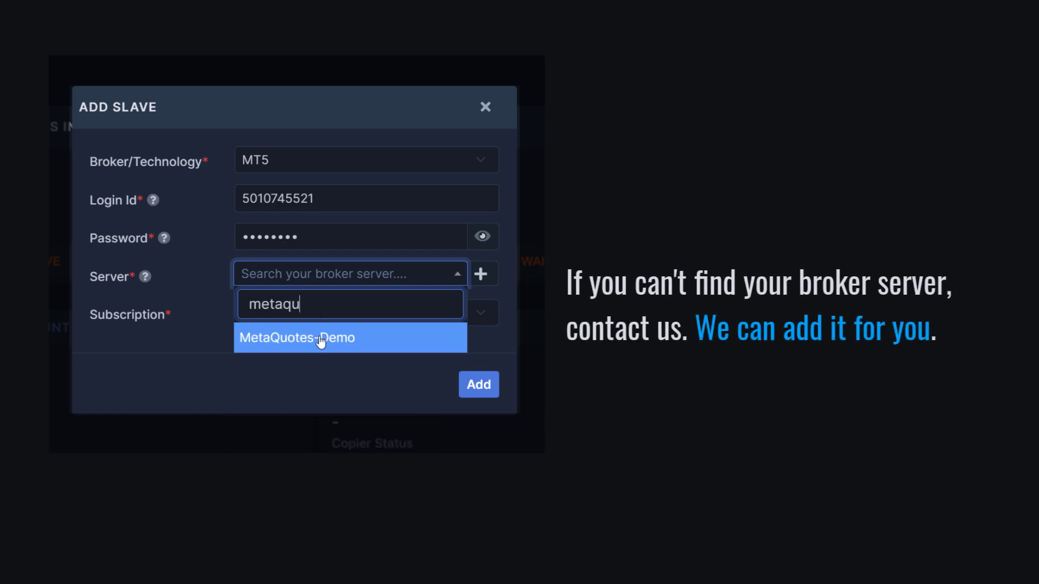
{"action": "left_click", "coordinate": [297, 337]}
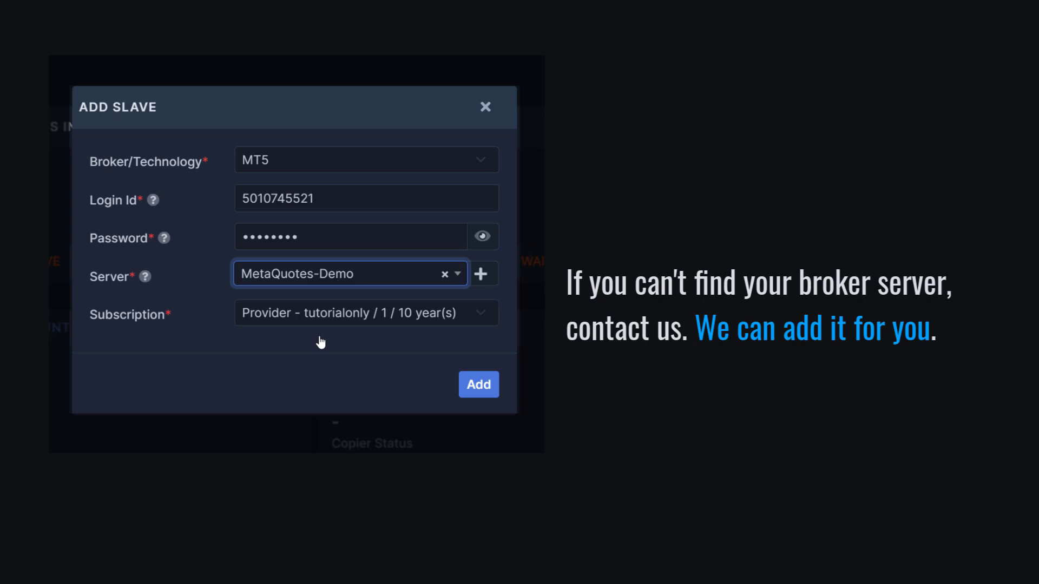
{"action": "left_click", "coordinate": [364, 312]}
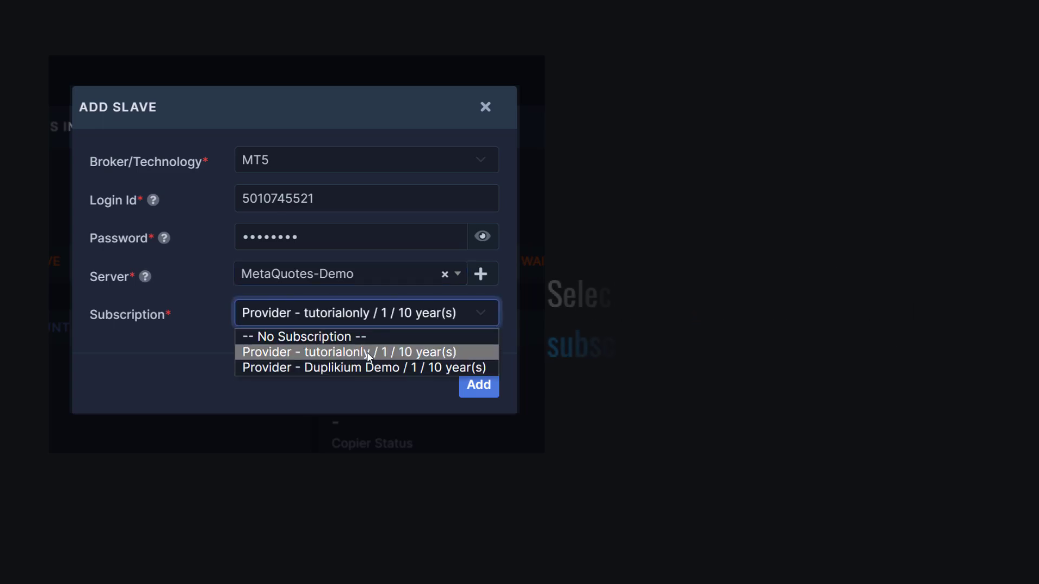
{"action": "left_click", "coordinate": [344, 351]}
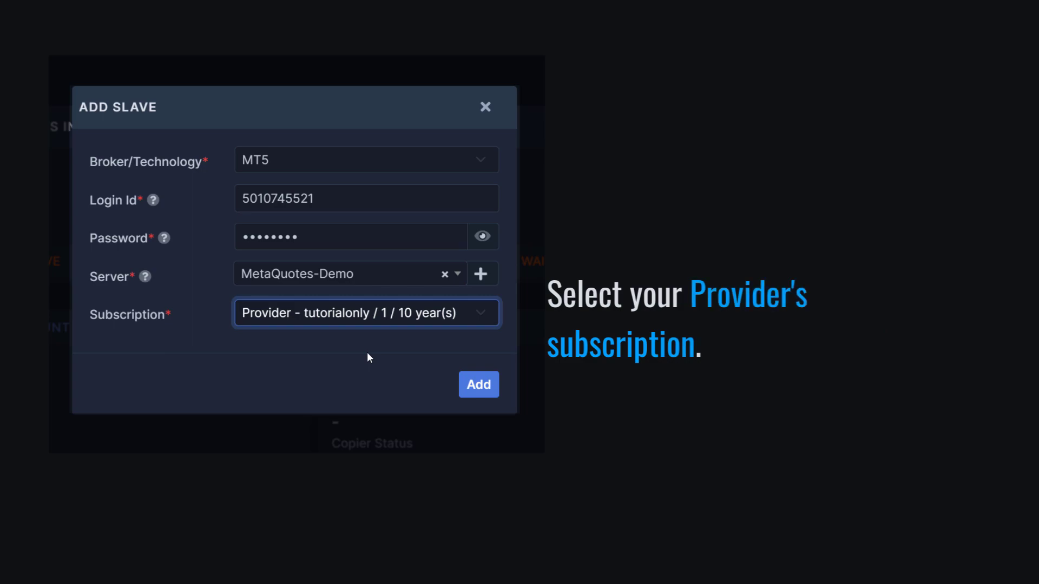
{"action": "mouse_move", "coordinate": [487, 395]}
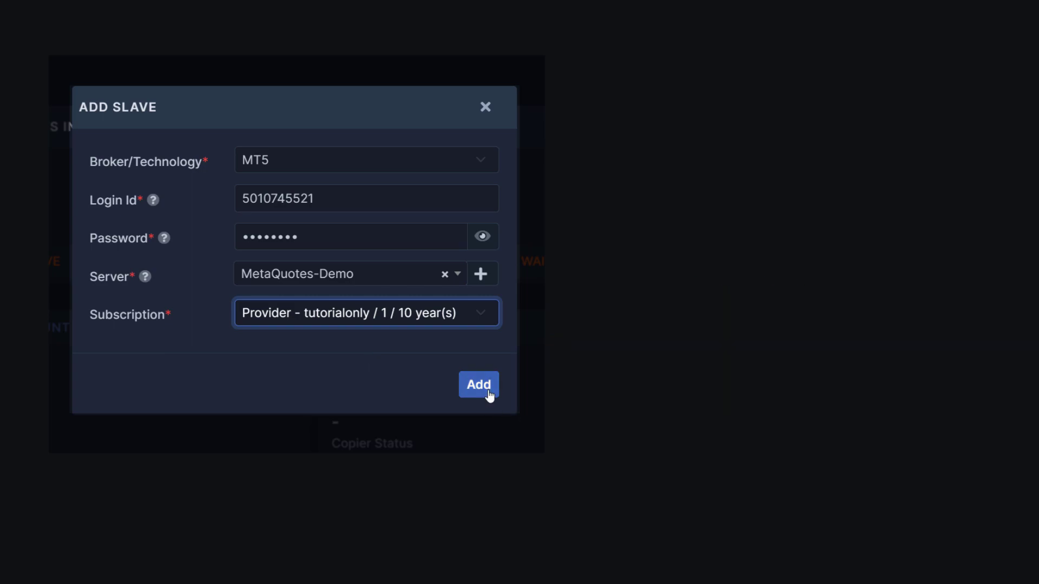
{"action": "left_click", "coordinate": [478, 385]}
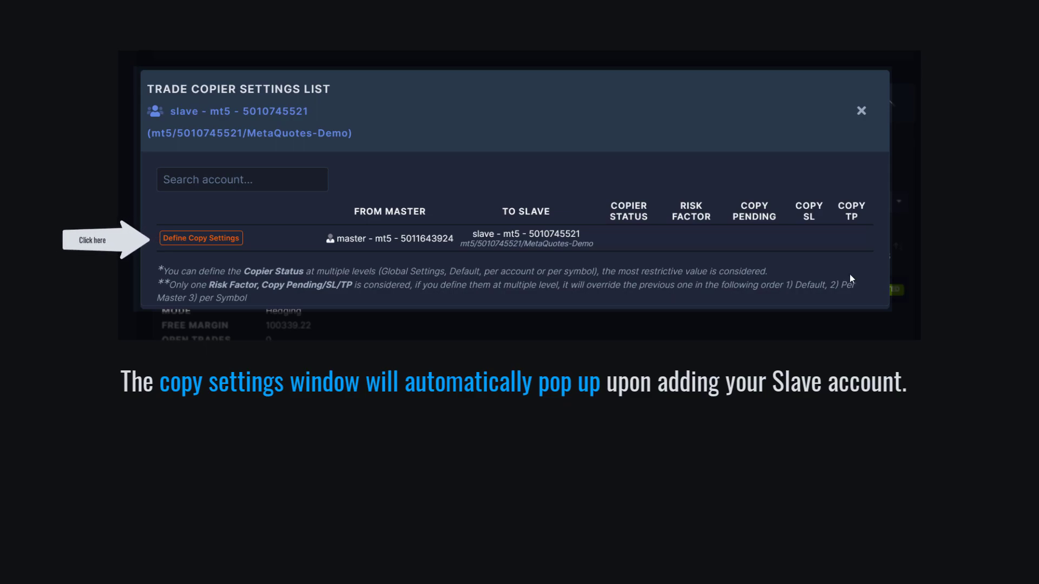
Step: Save a copy risk factor of Auto Risk (Equity) = 1 for the slave
{"action": "left_click", "coordinate": [201, 238]}
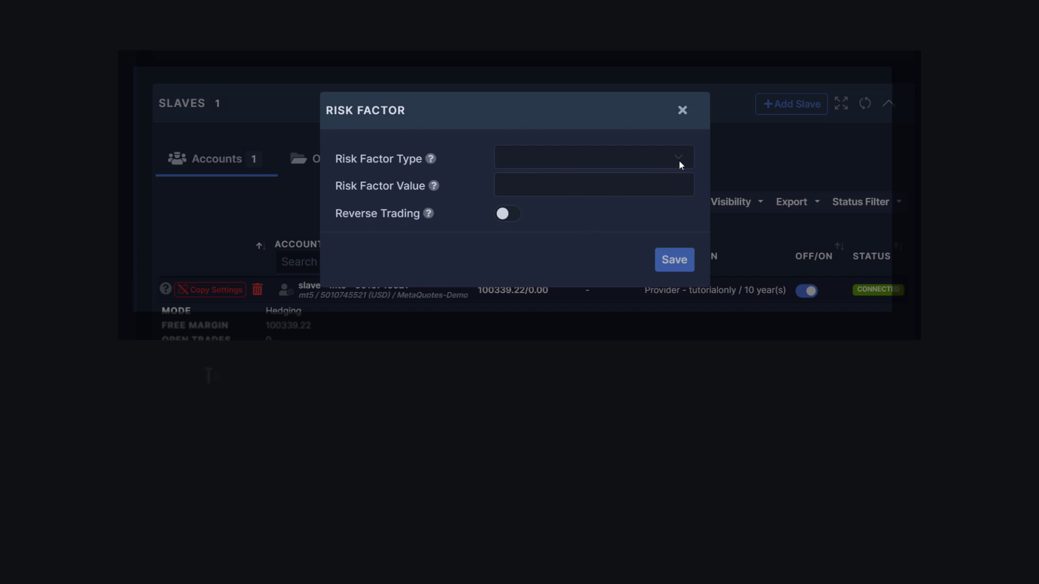
{"action": "left_click", "coordinate": [592, 158]}
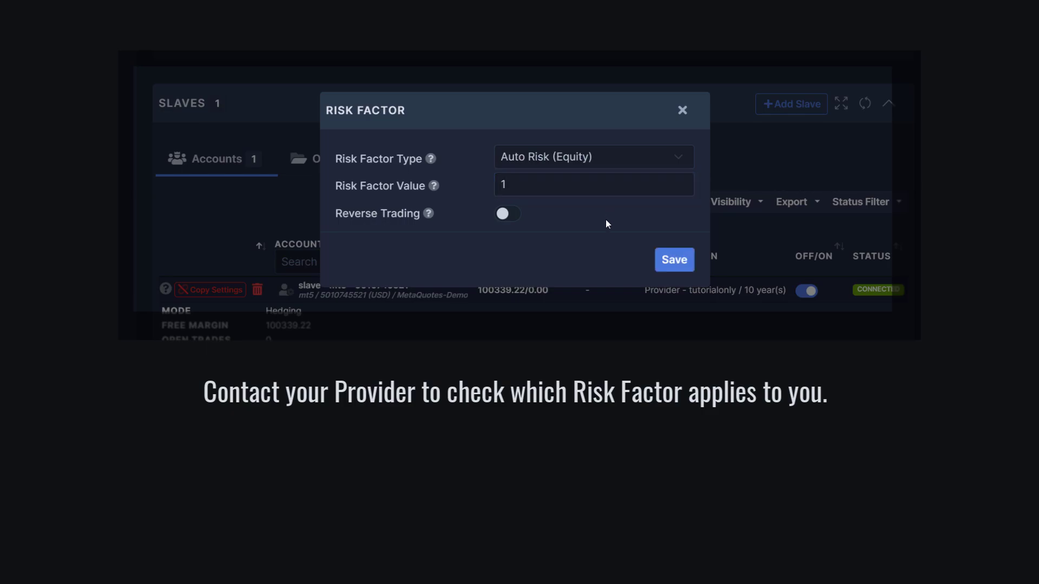
{"action": "mouse_move", "coordinate": [635, 235]}
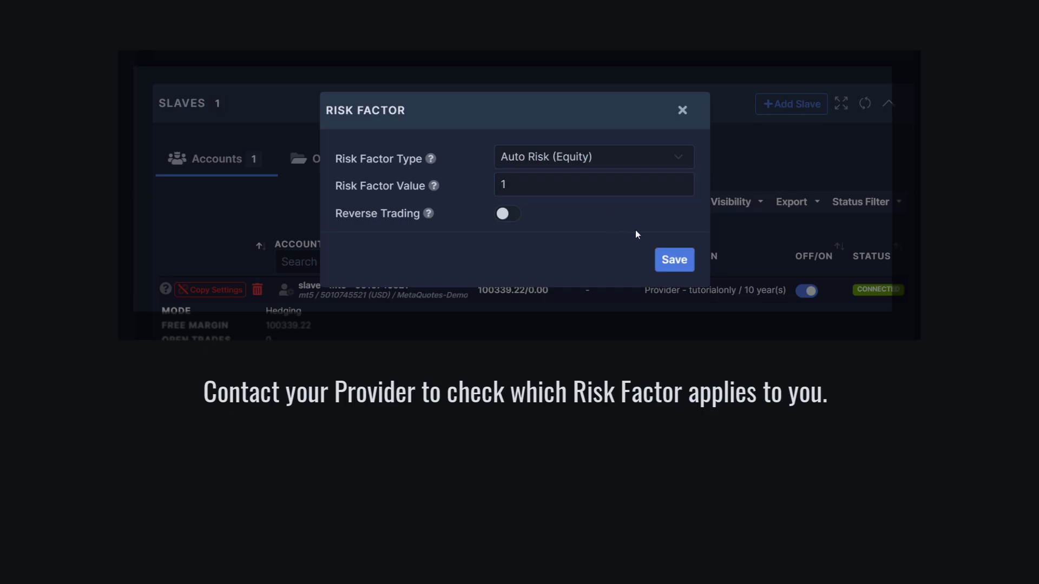
{"action": "left_click", "coordinate": [673, 258]}
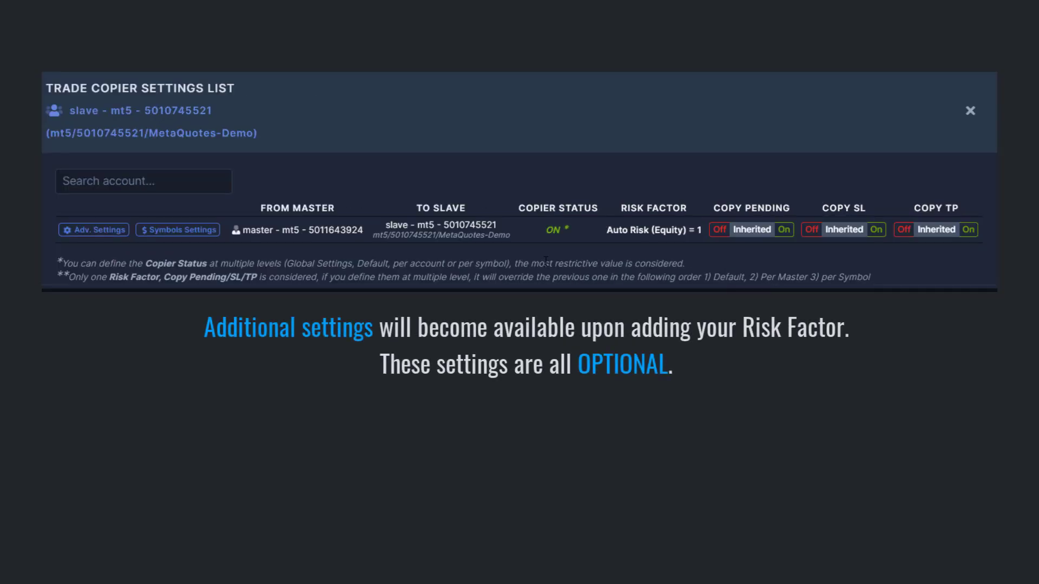
{"action": "mouse_move", "coordinate": [767, 269]}
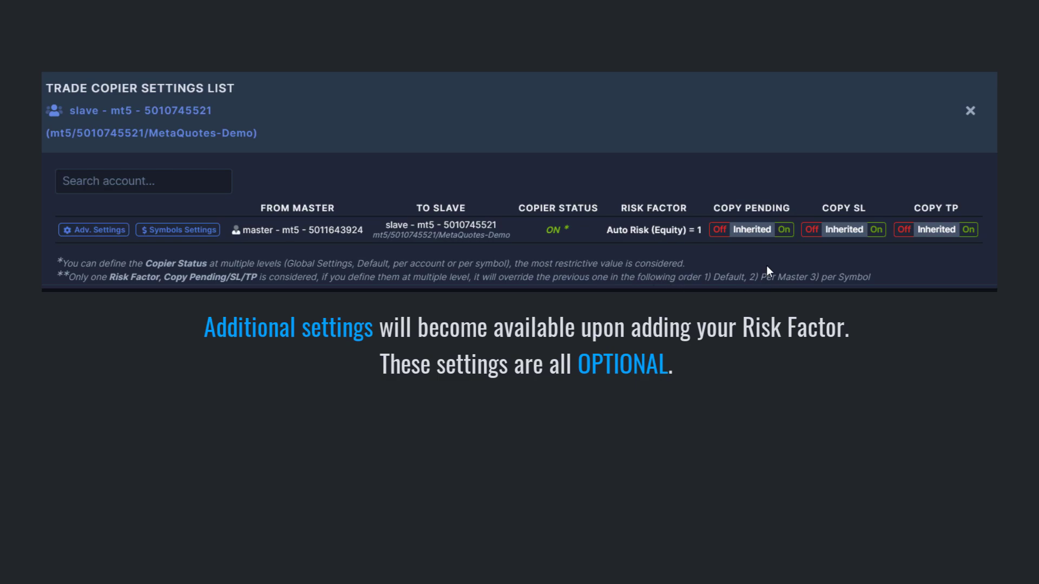
{"action": "mouse_move", "coordinate": [947, 257]}
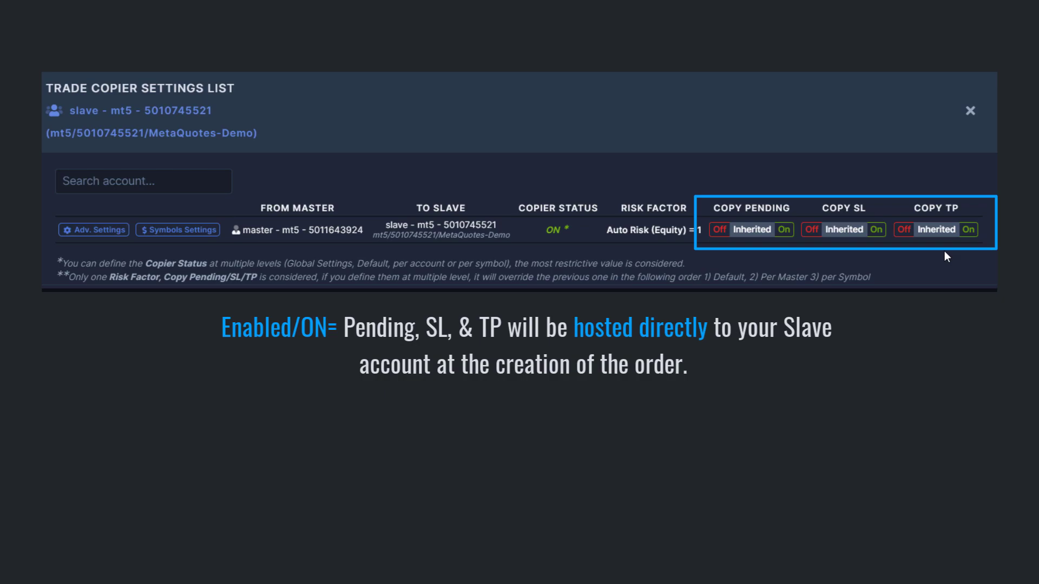
{"action": "mouse_move", "coordinate": [940, 263]}
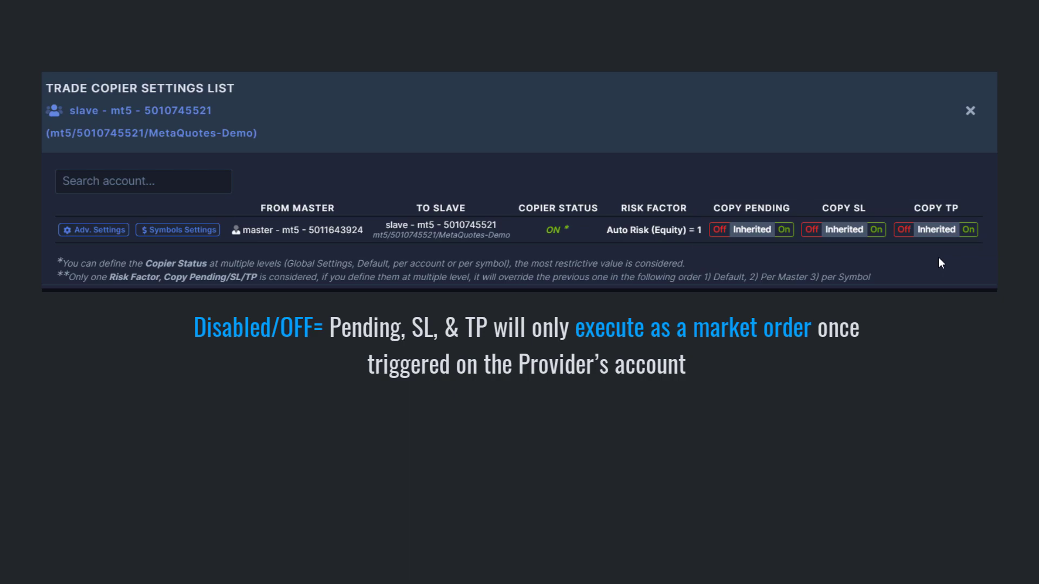
Step: Open the symbol-level copy settings for the master–slave row
{"action": "left_click", "coordinate": [93, 229]}
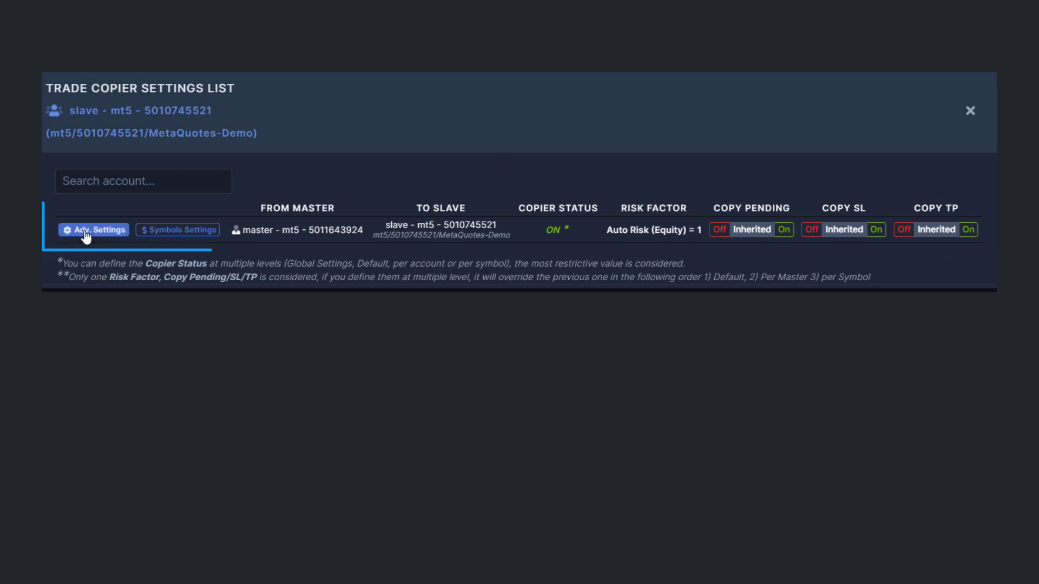
{"action": "left_click", "coordinate": [176, 229]}
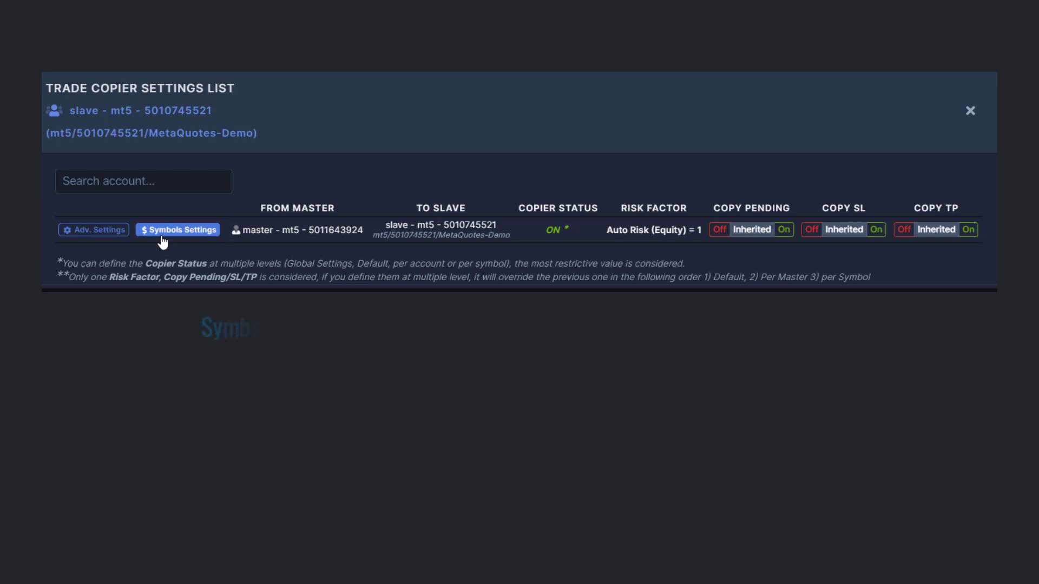
{"action": "left_click", "coordinate": [177, 229]}
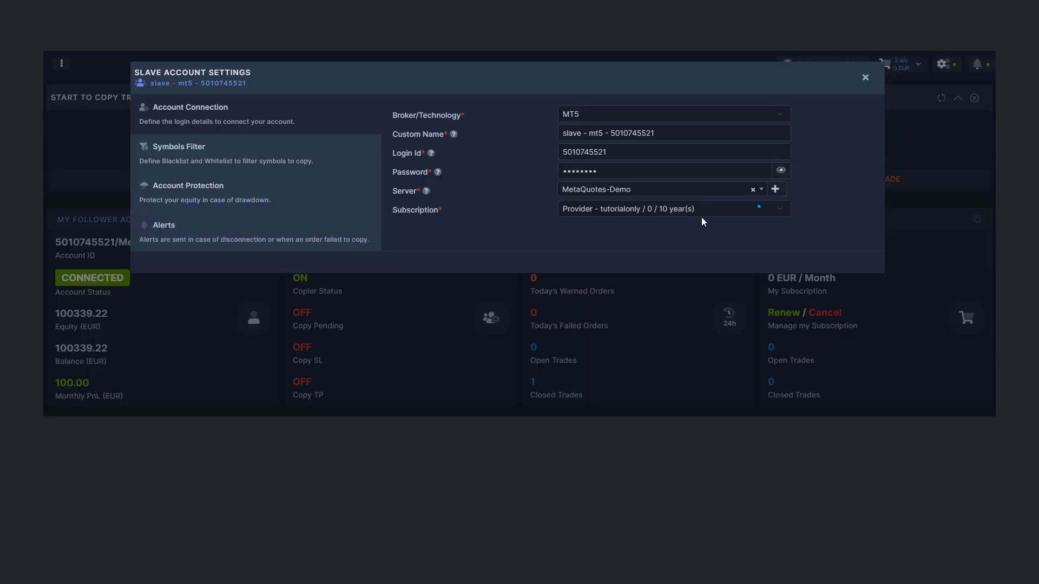
Step: Close the Slave Account Settings dialog to return to the cockpit
{"action": "left_click", "coordinate": [866, 78]}
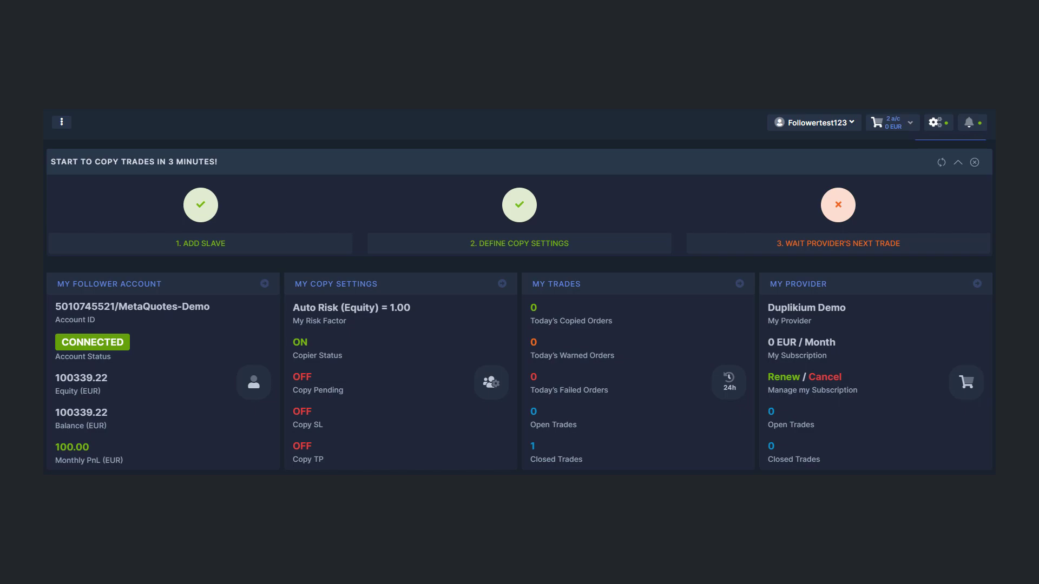
{"action": "mouse_move", "coordinate": [253, 361]}
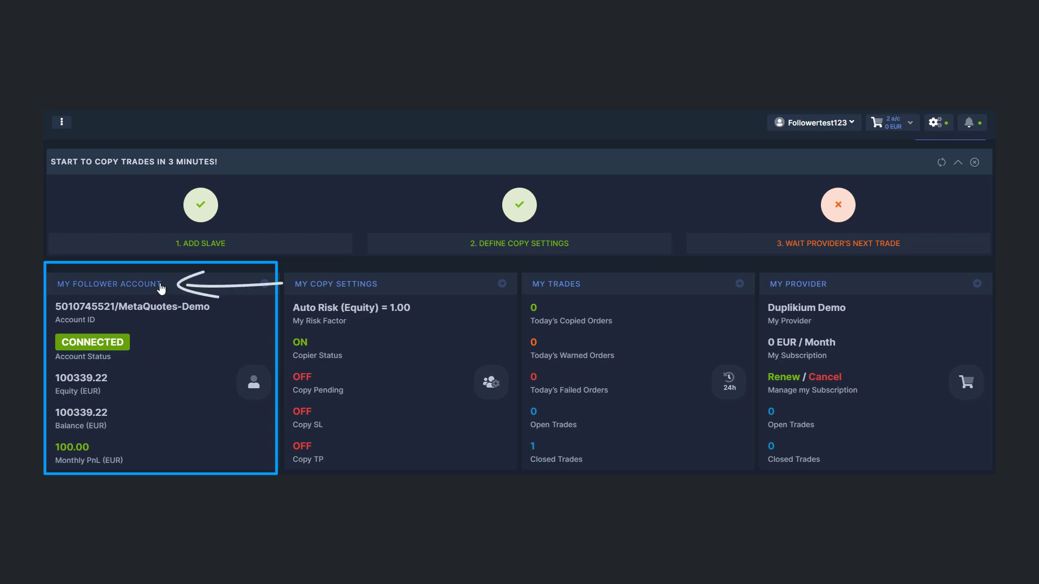
Step: Review account and risk settings unchanged, then switch Copy TP to ON
{"action": "left_click", "coordinate": [253, 382]}
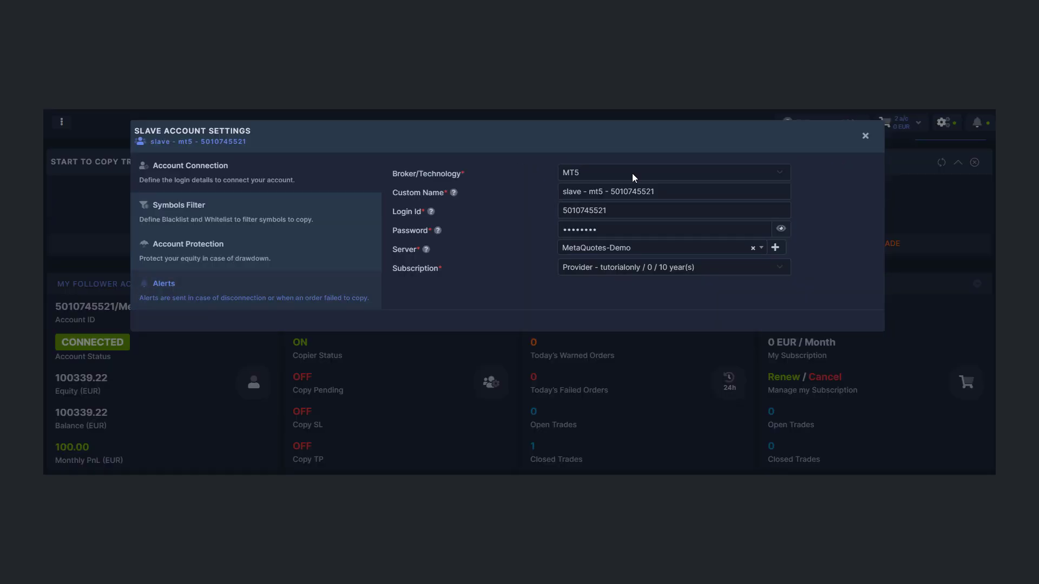
{"action": "left_click", "coordinate": [864, 135]}
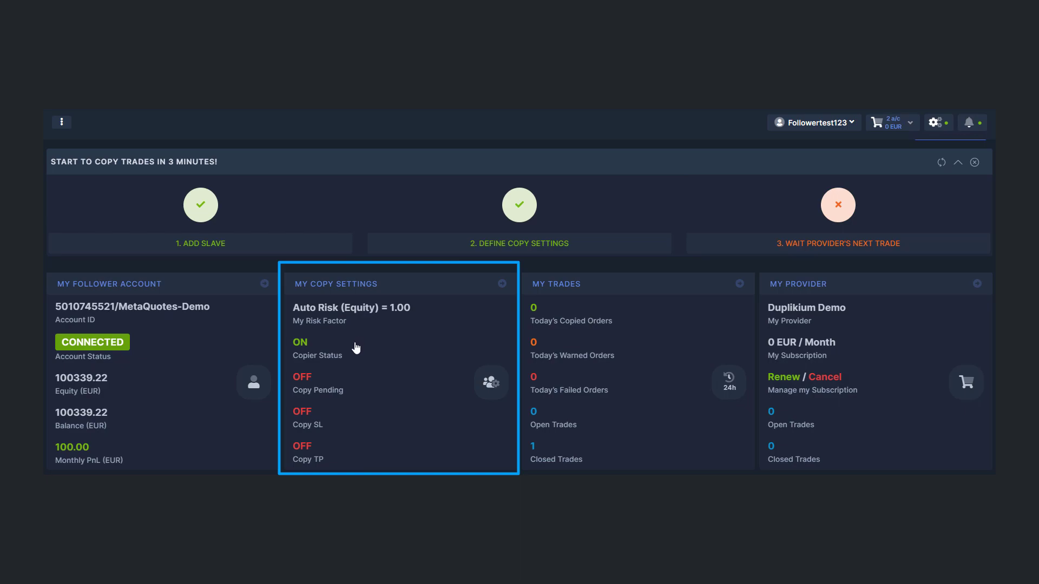
{"action": "mouse_move", "coordinate": [358, 380]}
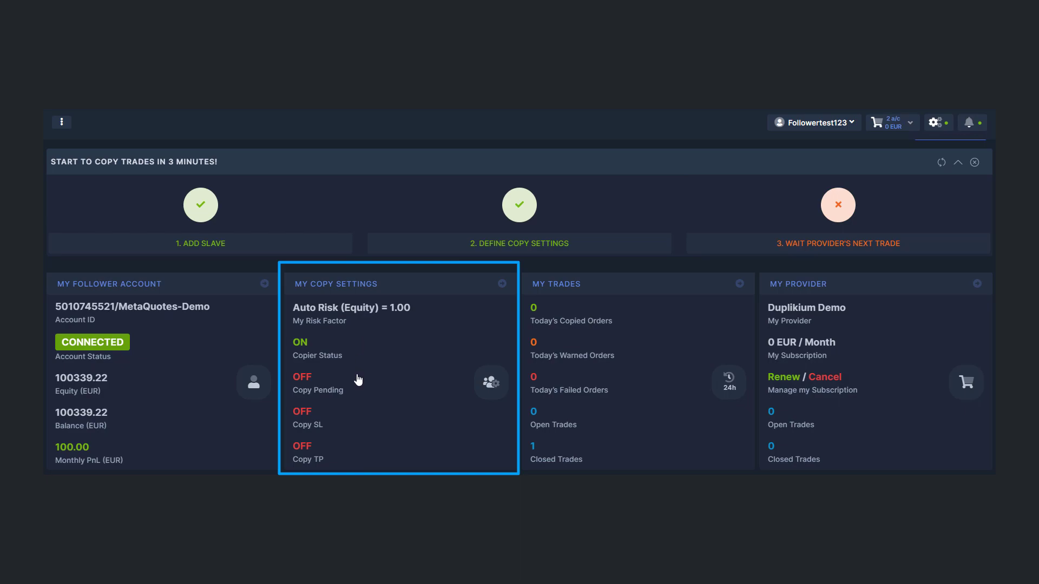
{"action": "mouse_move", "coordinate": [358, 455]}
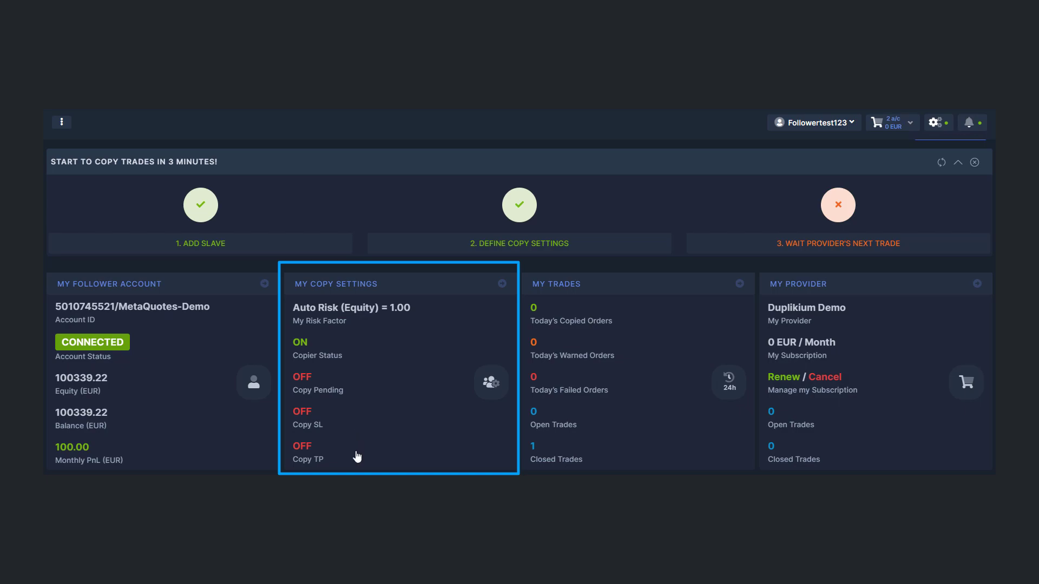
{"action": "mouse_move", "coordinate": [411, 312]}
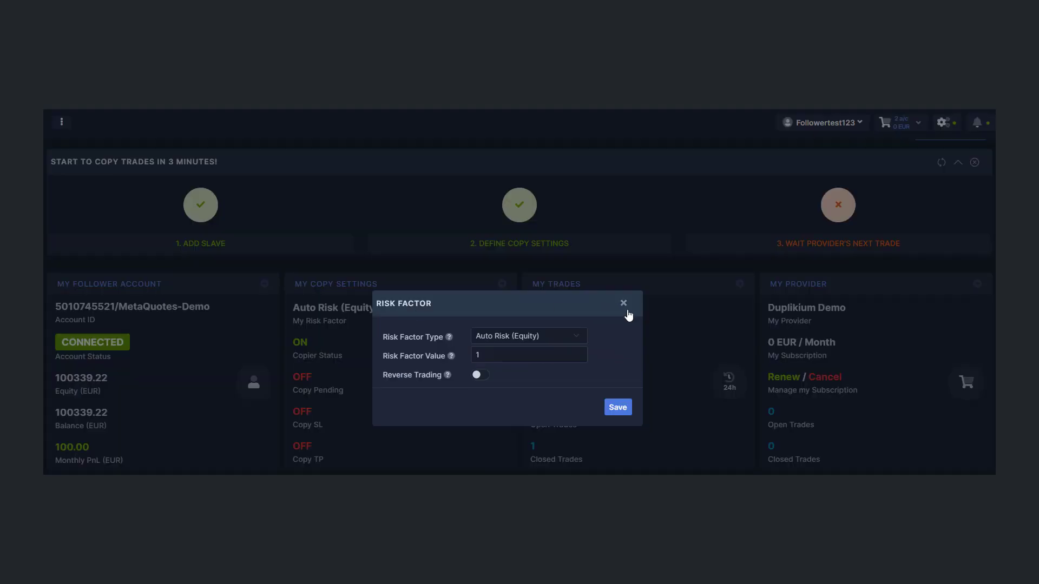
{"action": "left_click", "coordinate": [615, 407]}
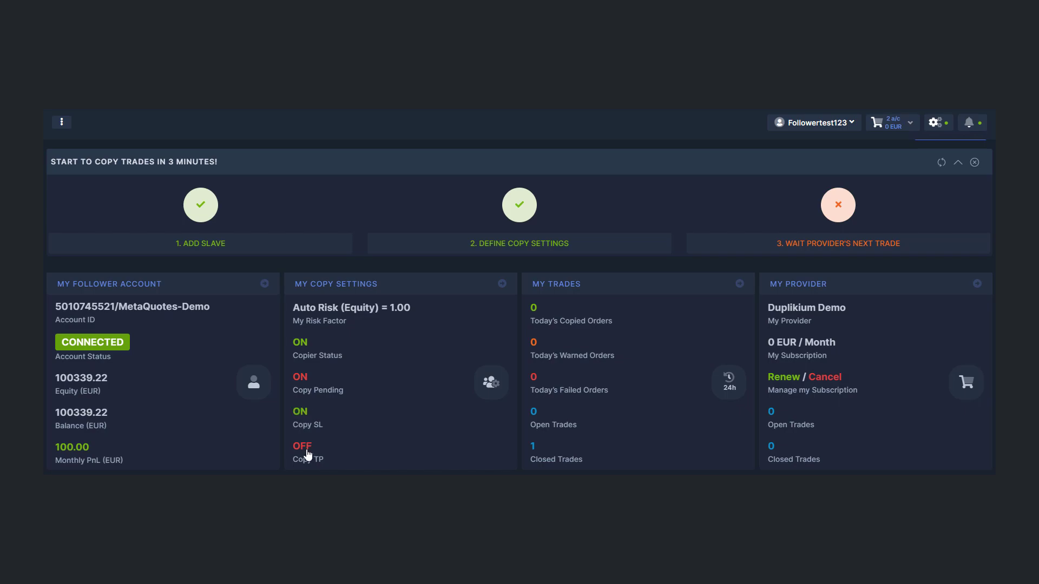
{"action": "left_click", "coordinate": [302, 446]}
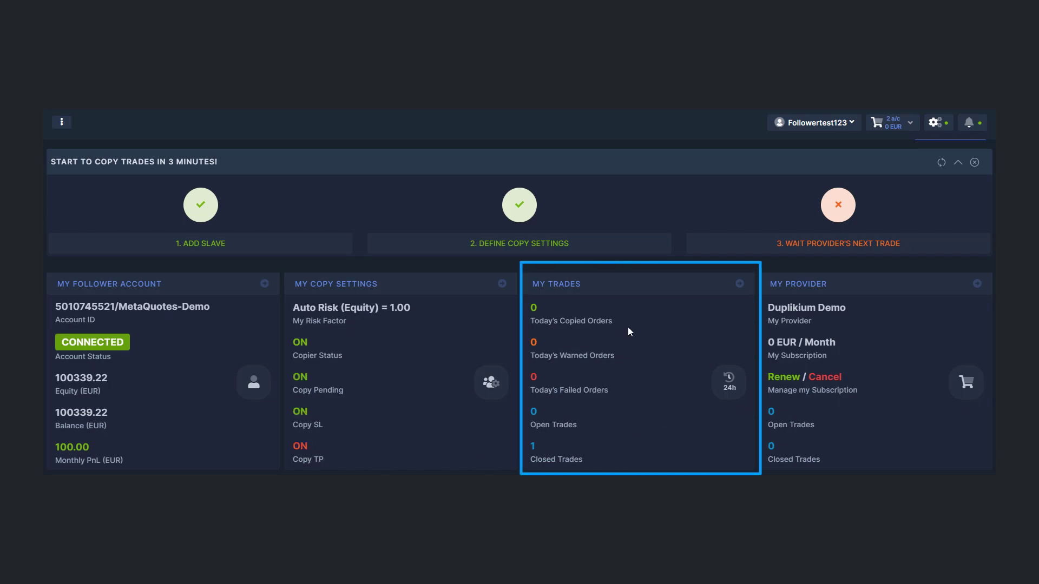
{"action": "mouse_move", "coordinate": [626, 336]}
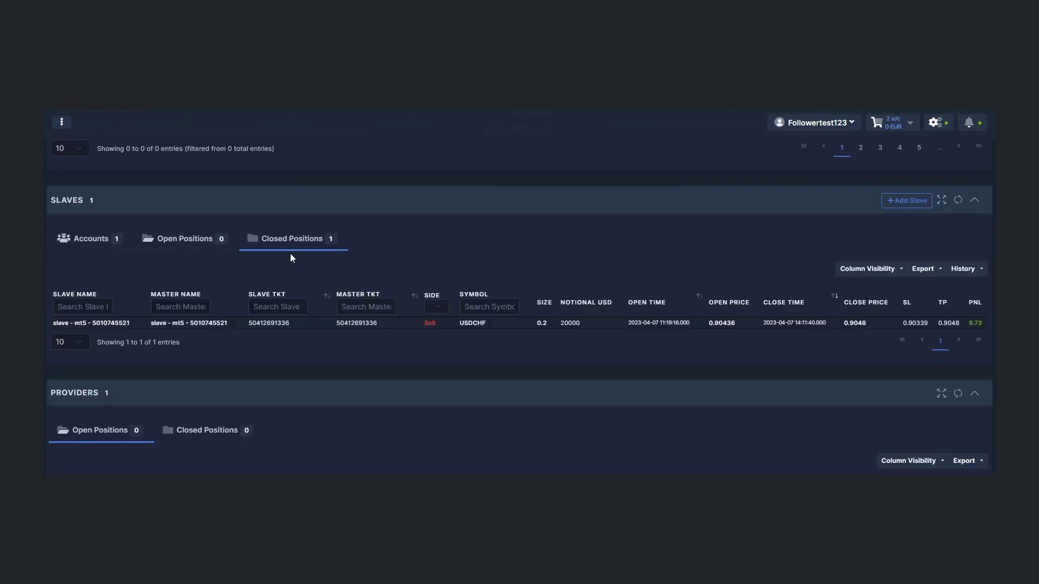
{"action": "mouse_move", "coordinate": [335, 250]}
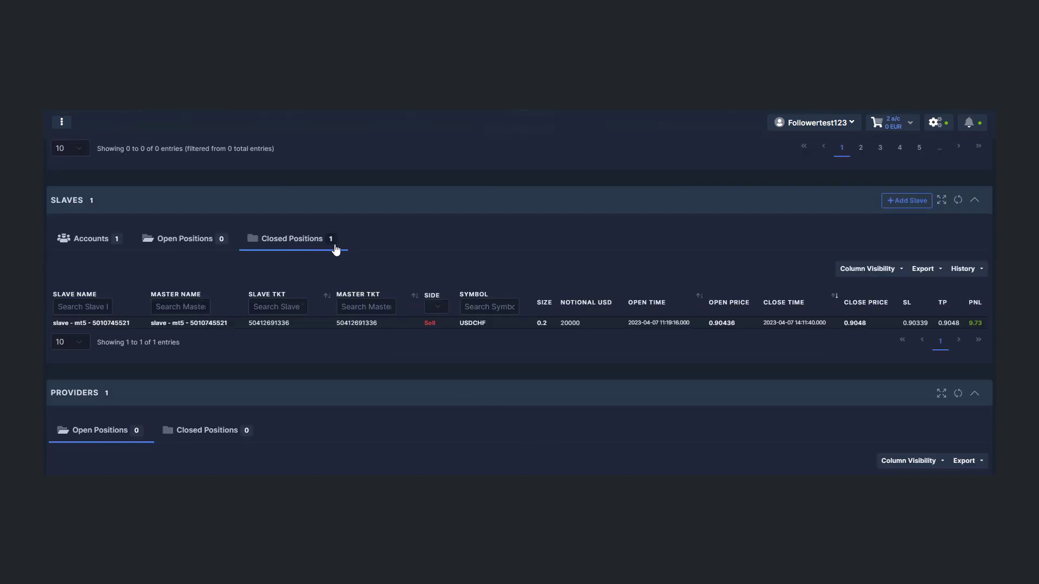